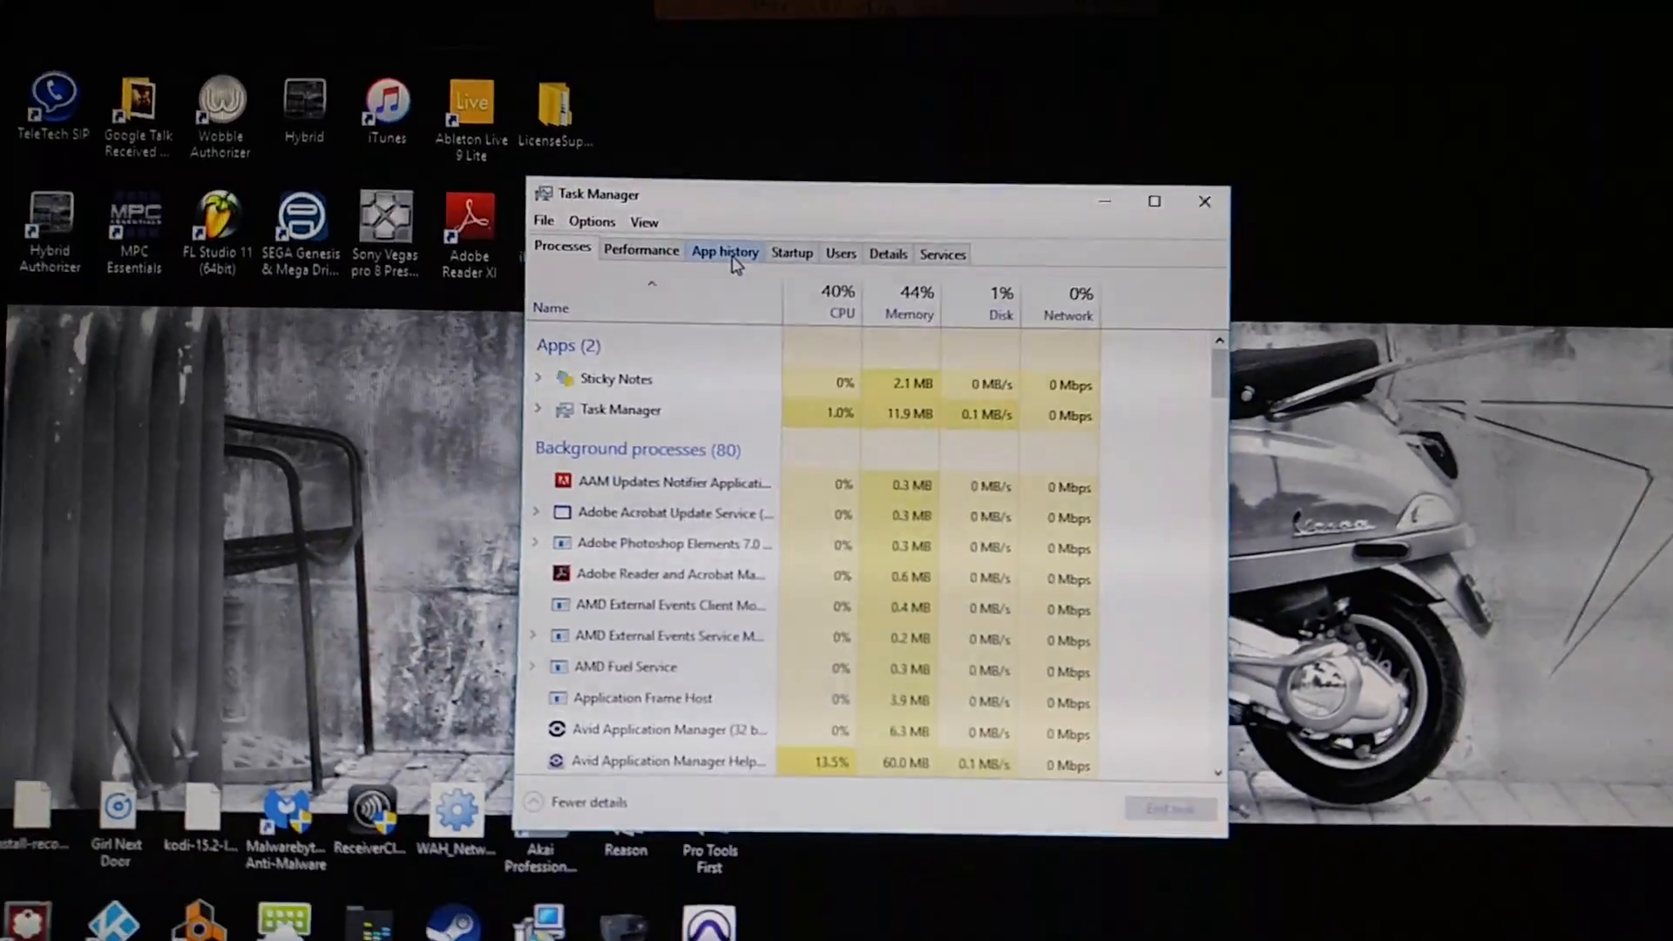
# - Show the App history tab listing each app's CPU time and network usage since 1/29/2016
pyautogui.click(724, 251)
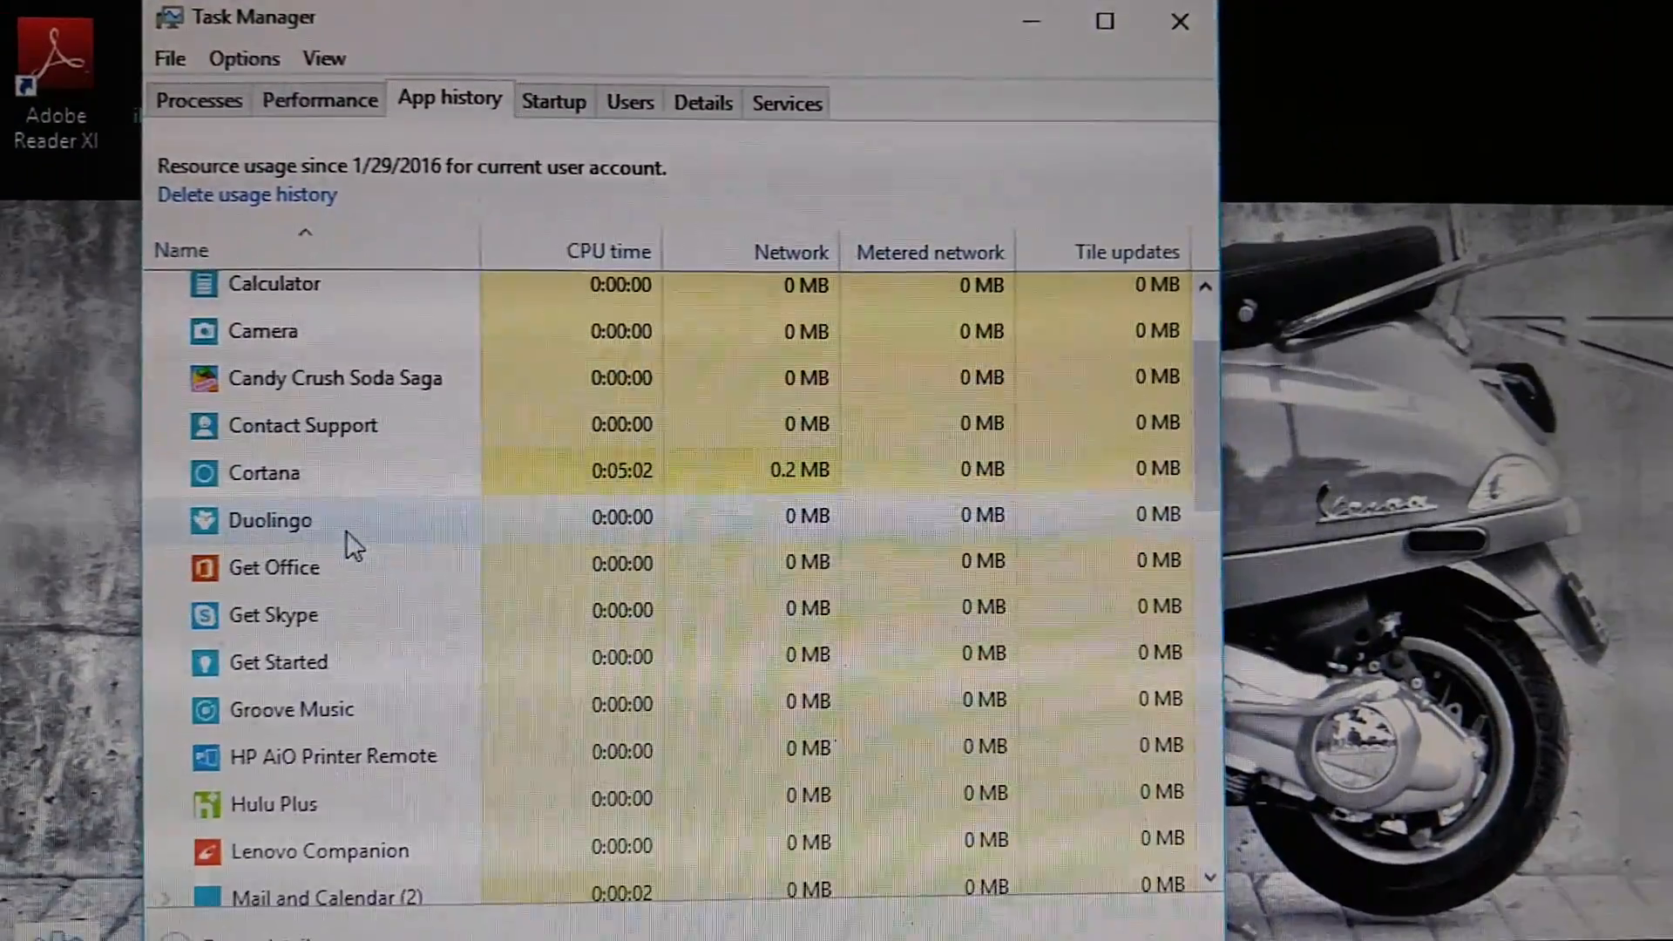
pyautogui.scroll(-3)
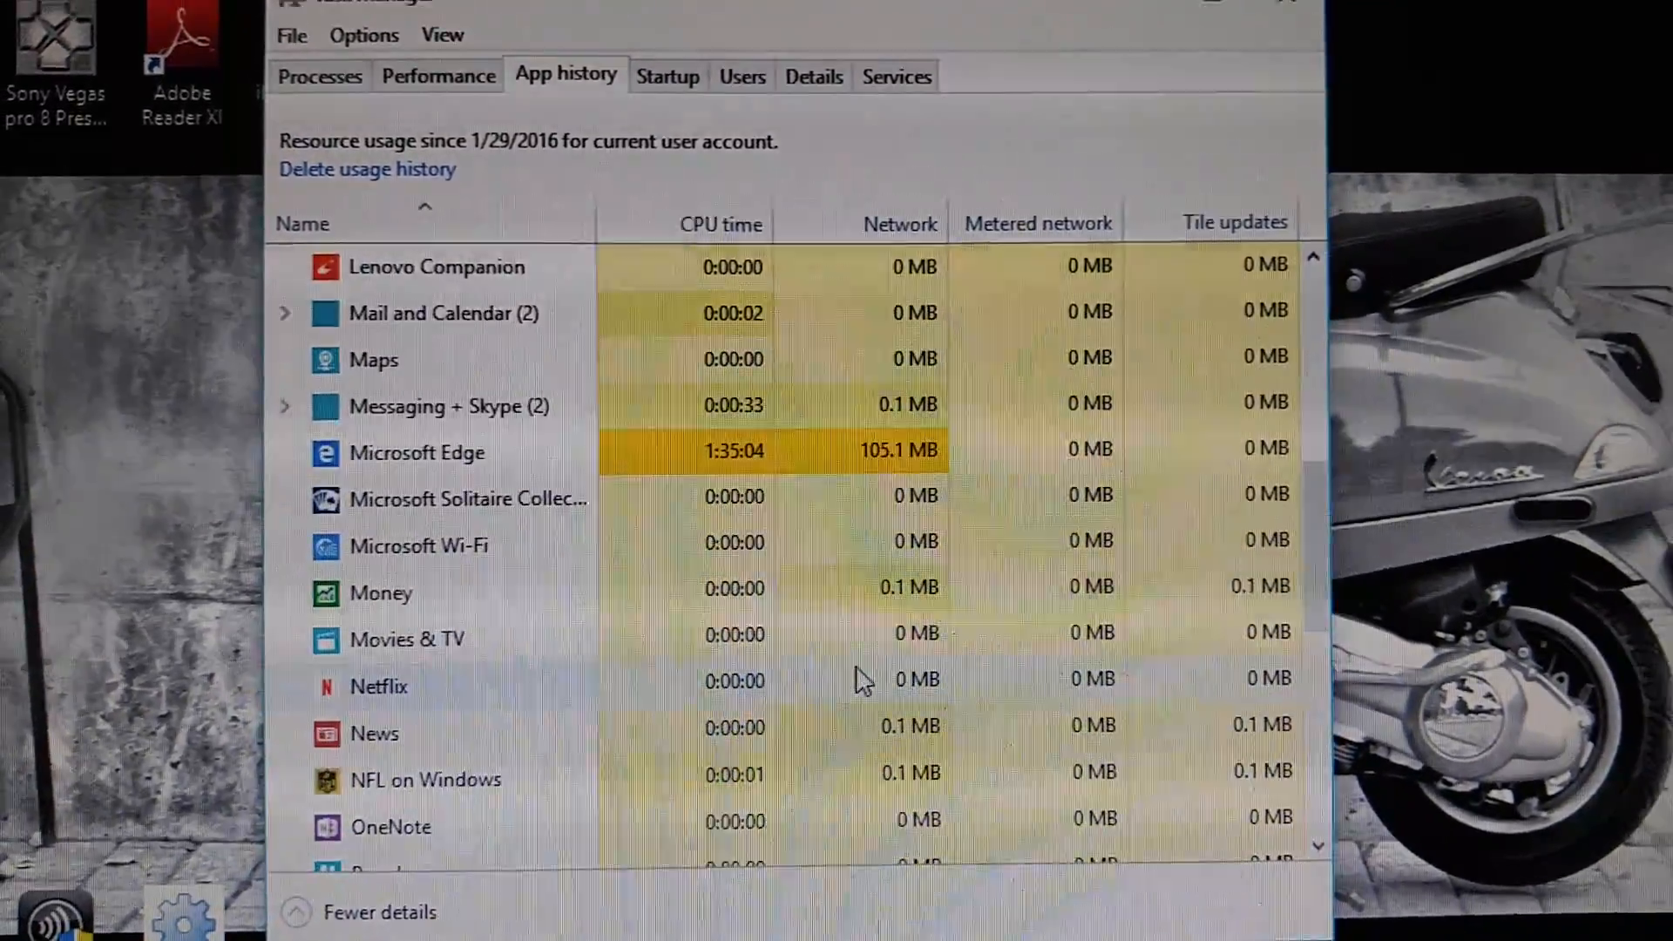
pyautogui.scroll(-3)
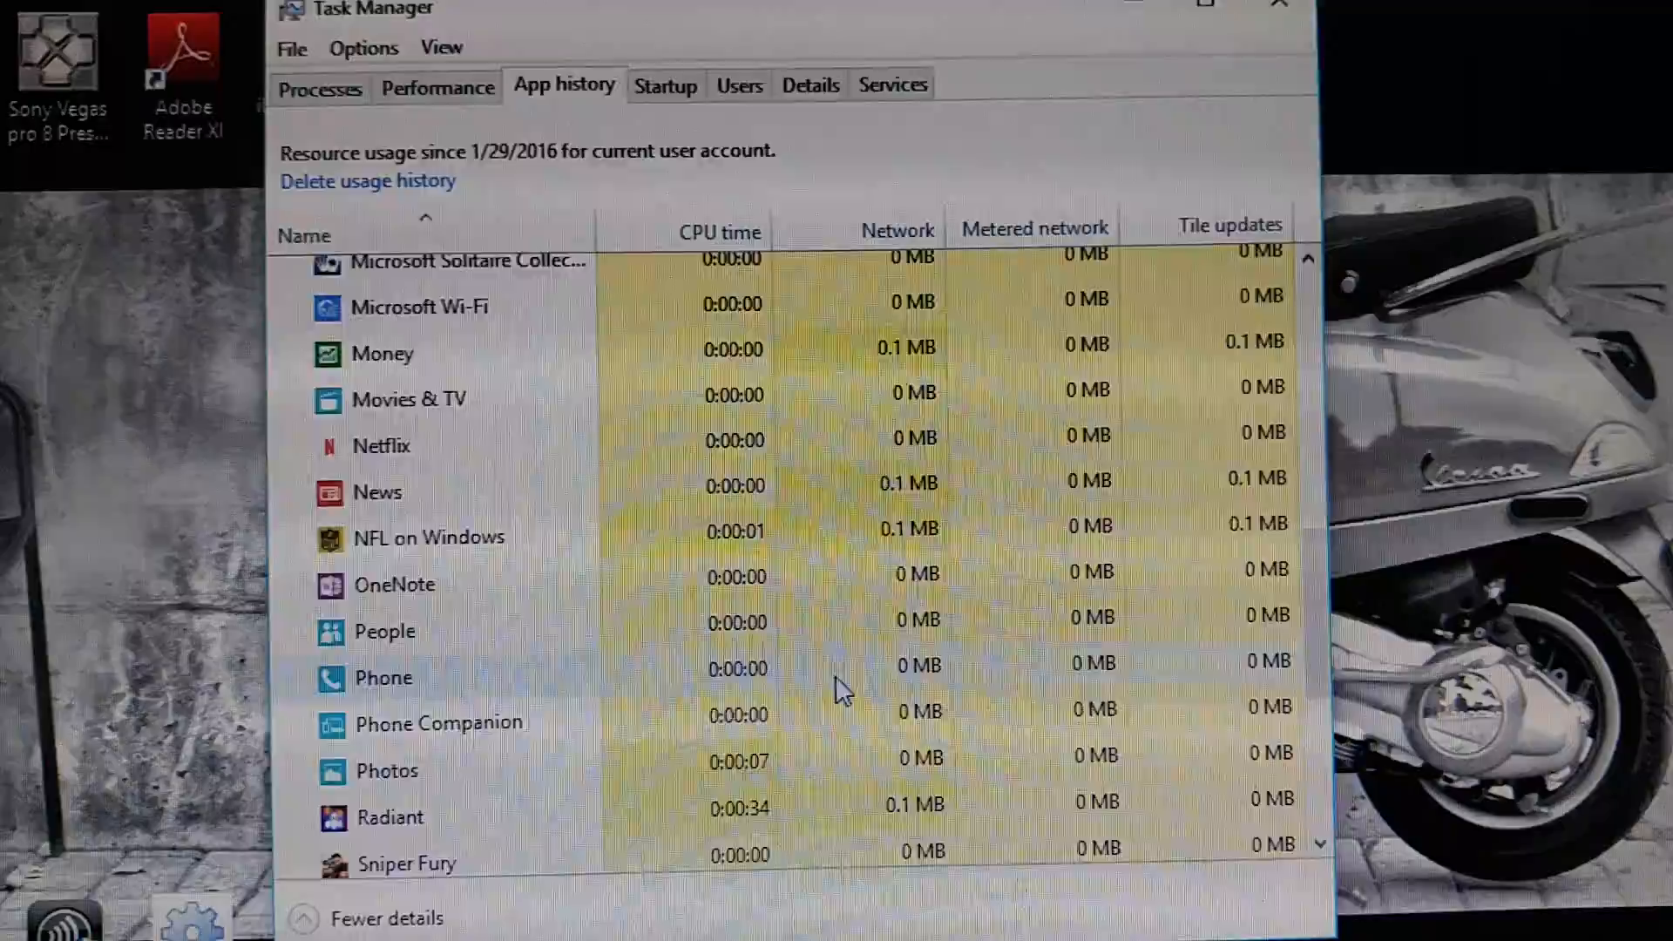
pyautogui.scroll(-3)
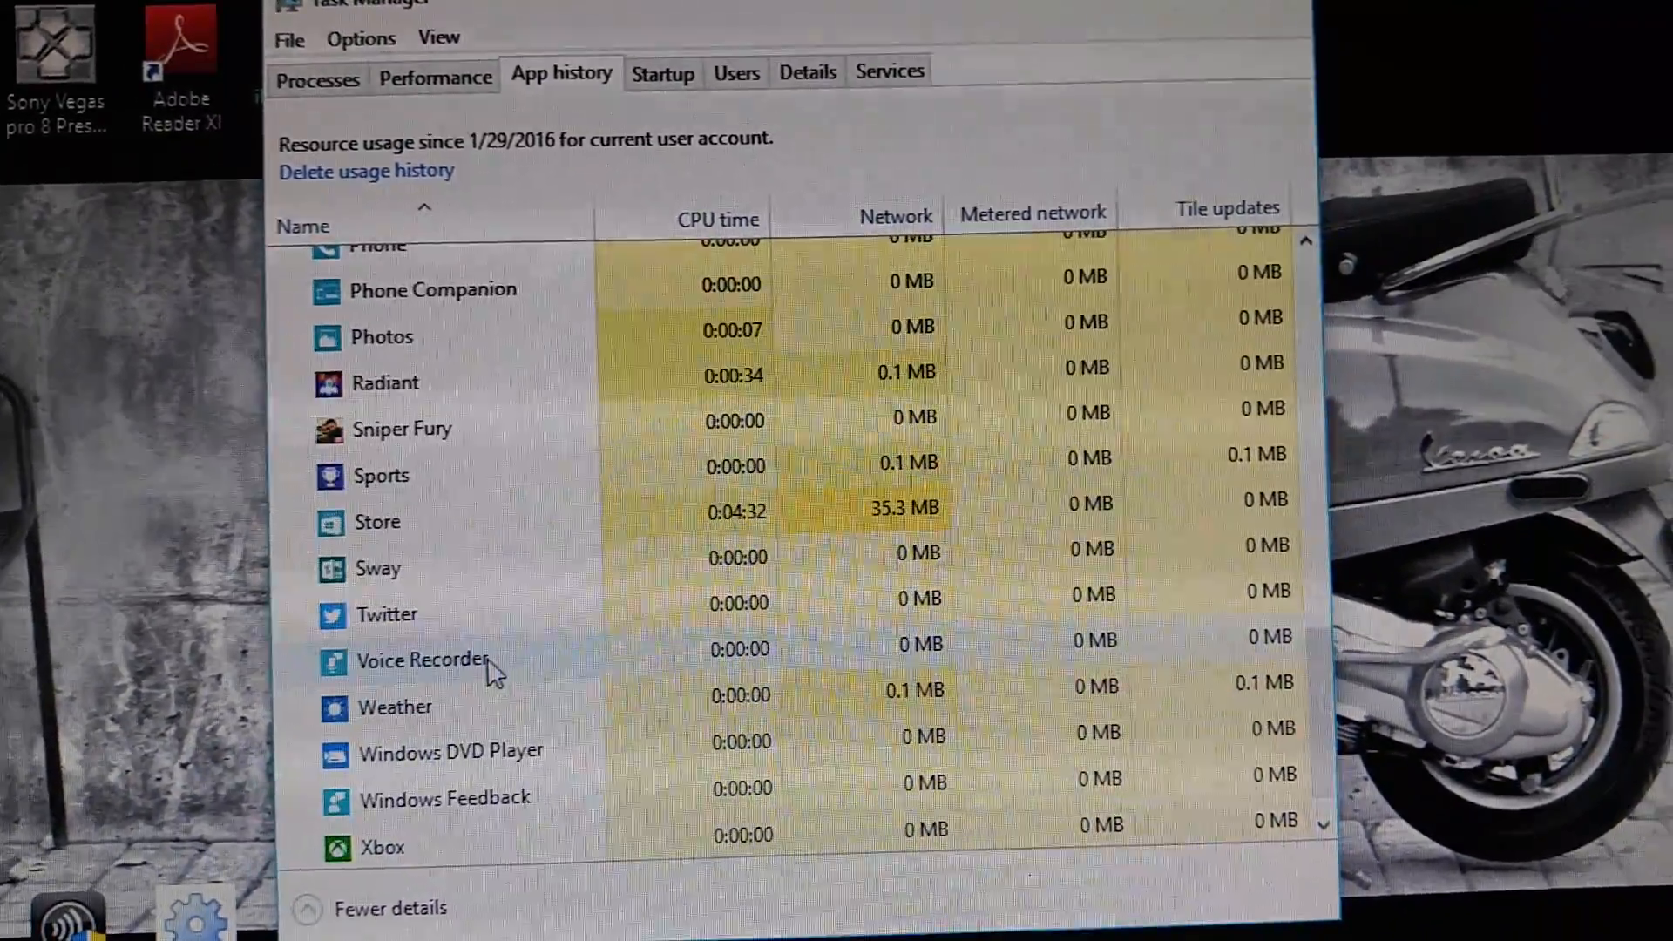
pyautogui.click(376, 542)
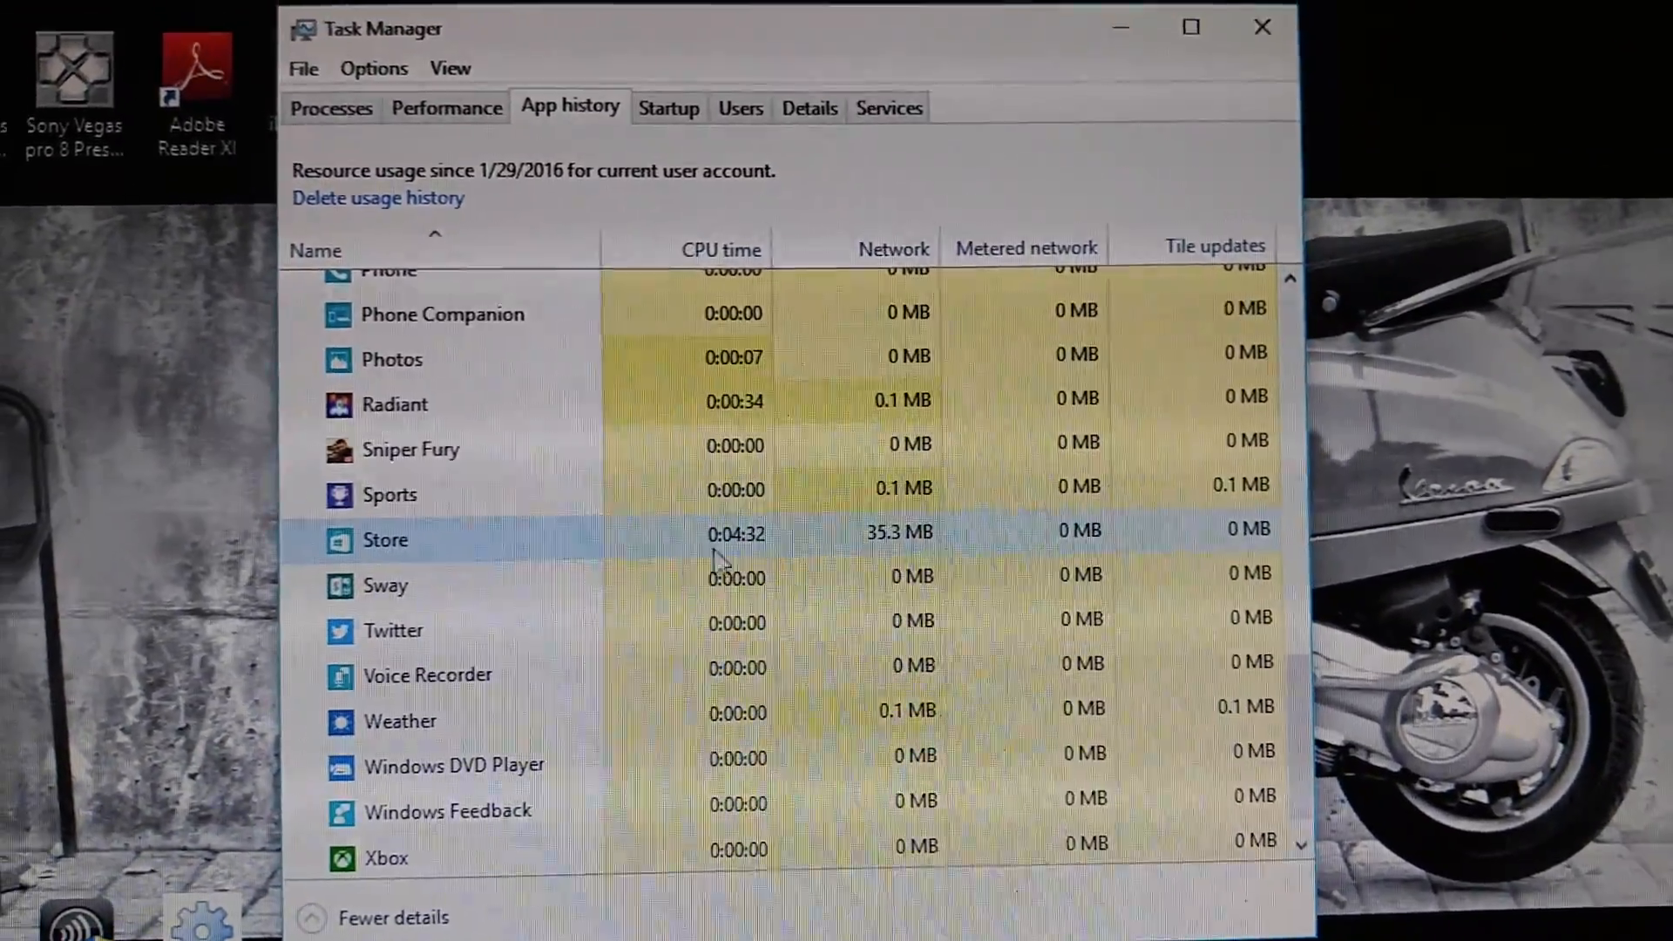
# - Delete usage history so counts restart from 1/30/2016 with every app at zero
pyautogui.rightClick(392, 543)
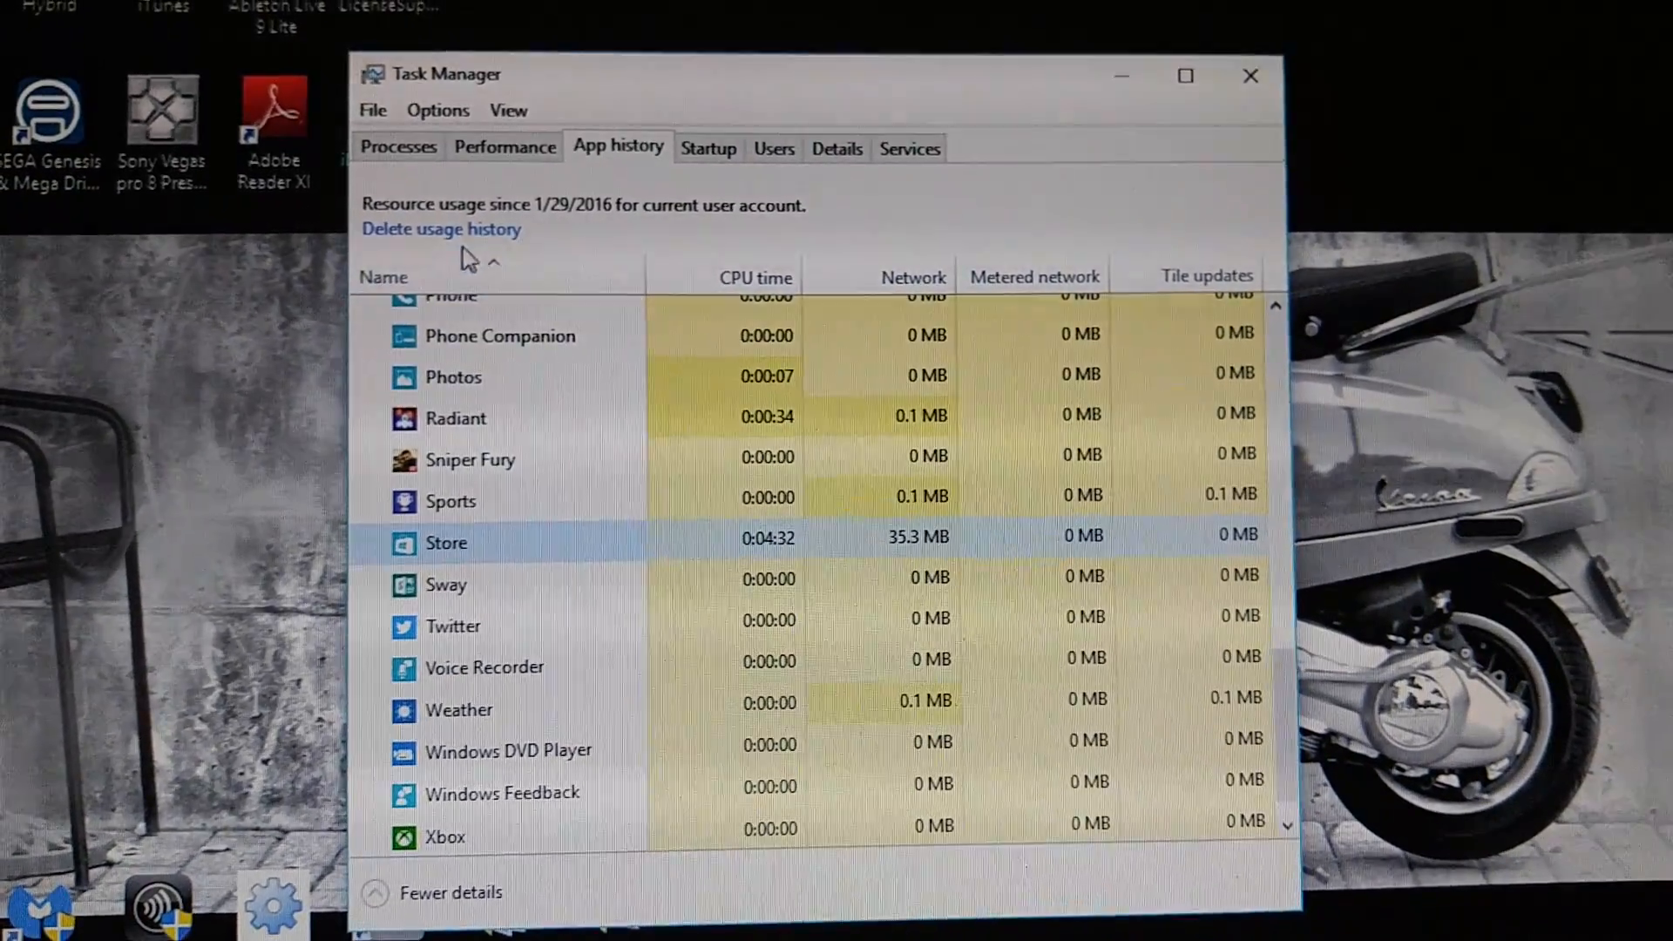
pyautogui.click(439, 229)
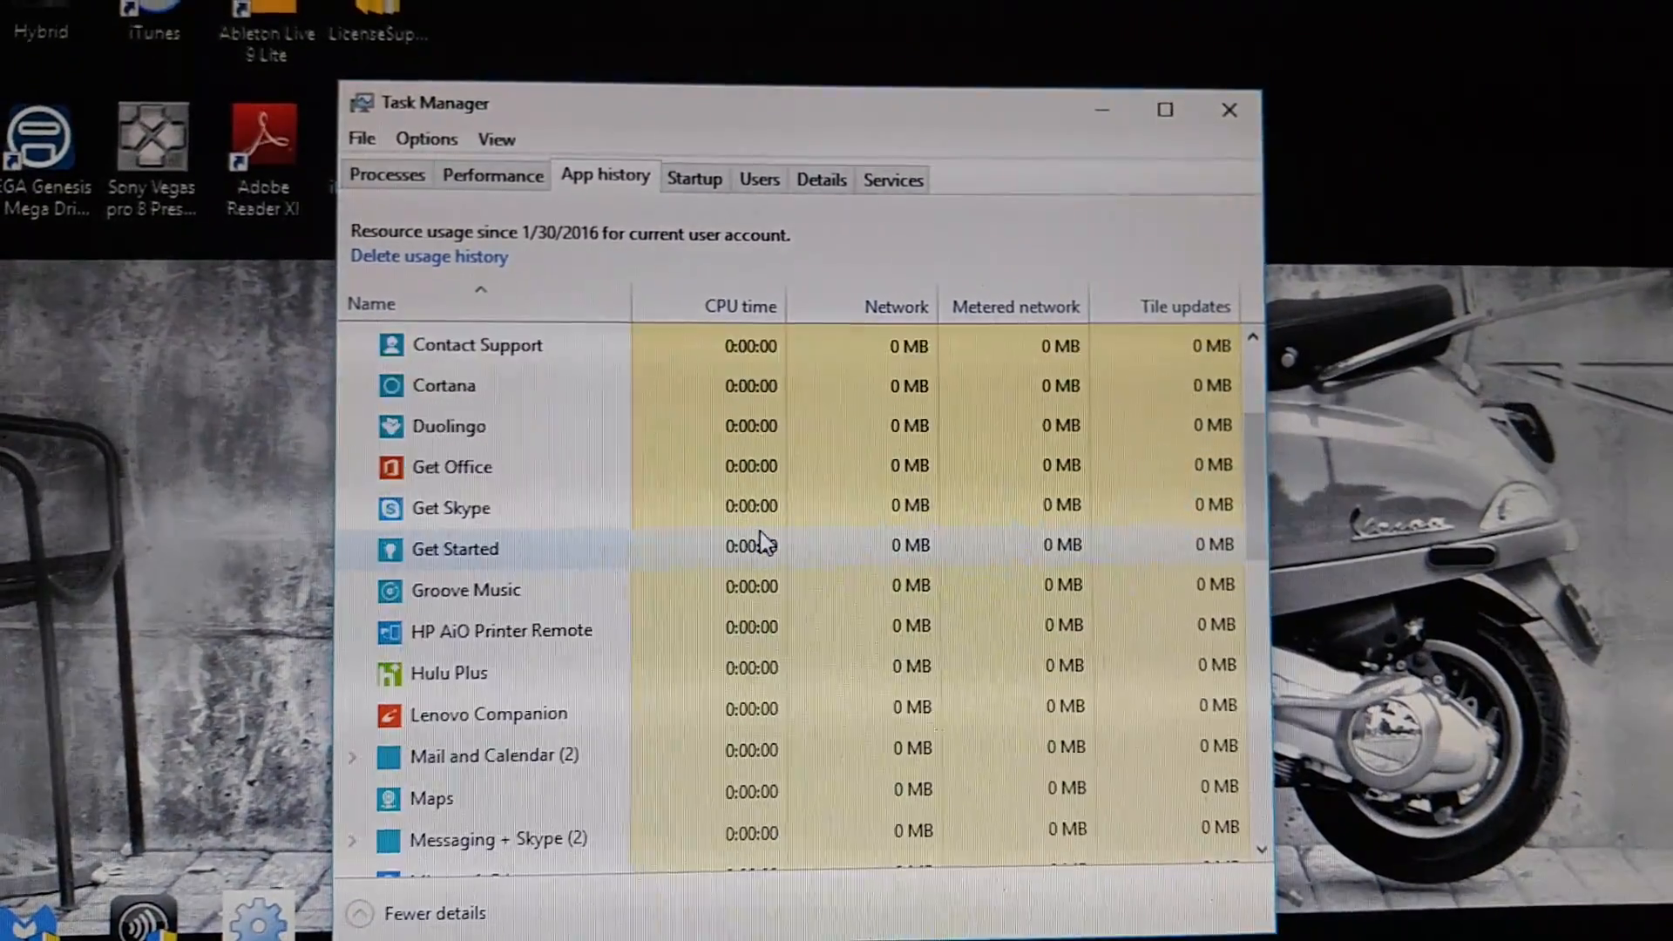
pyautogui.scroll(-3)
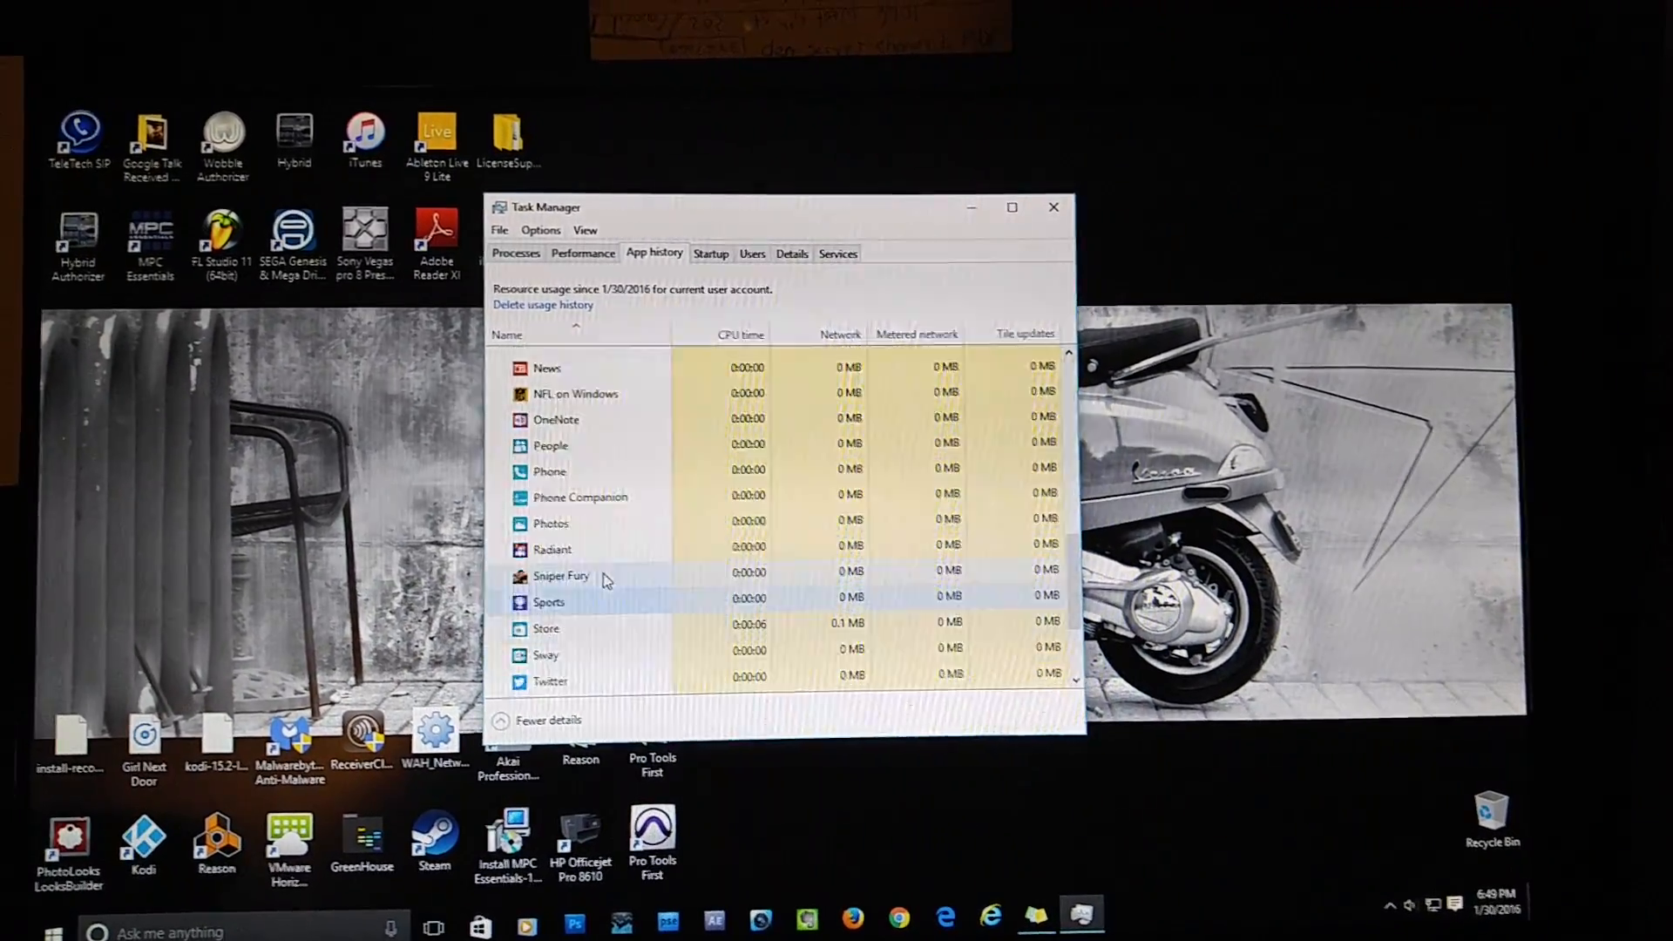
pyautogui.scroll(-3)
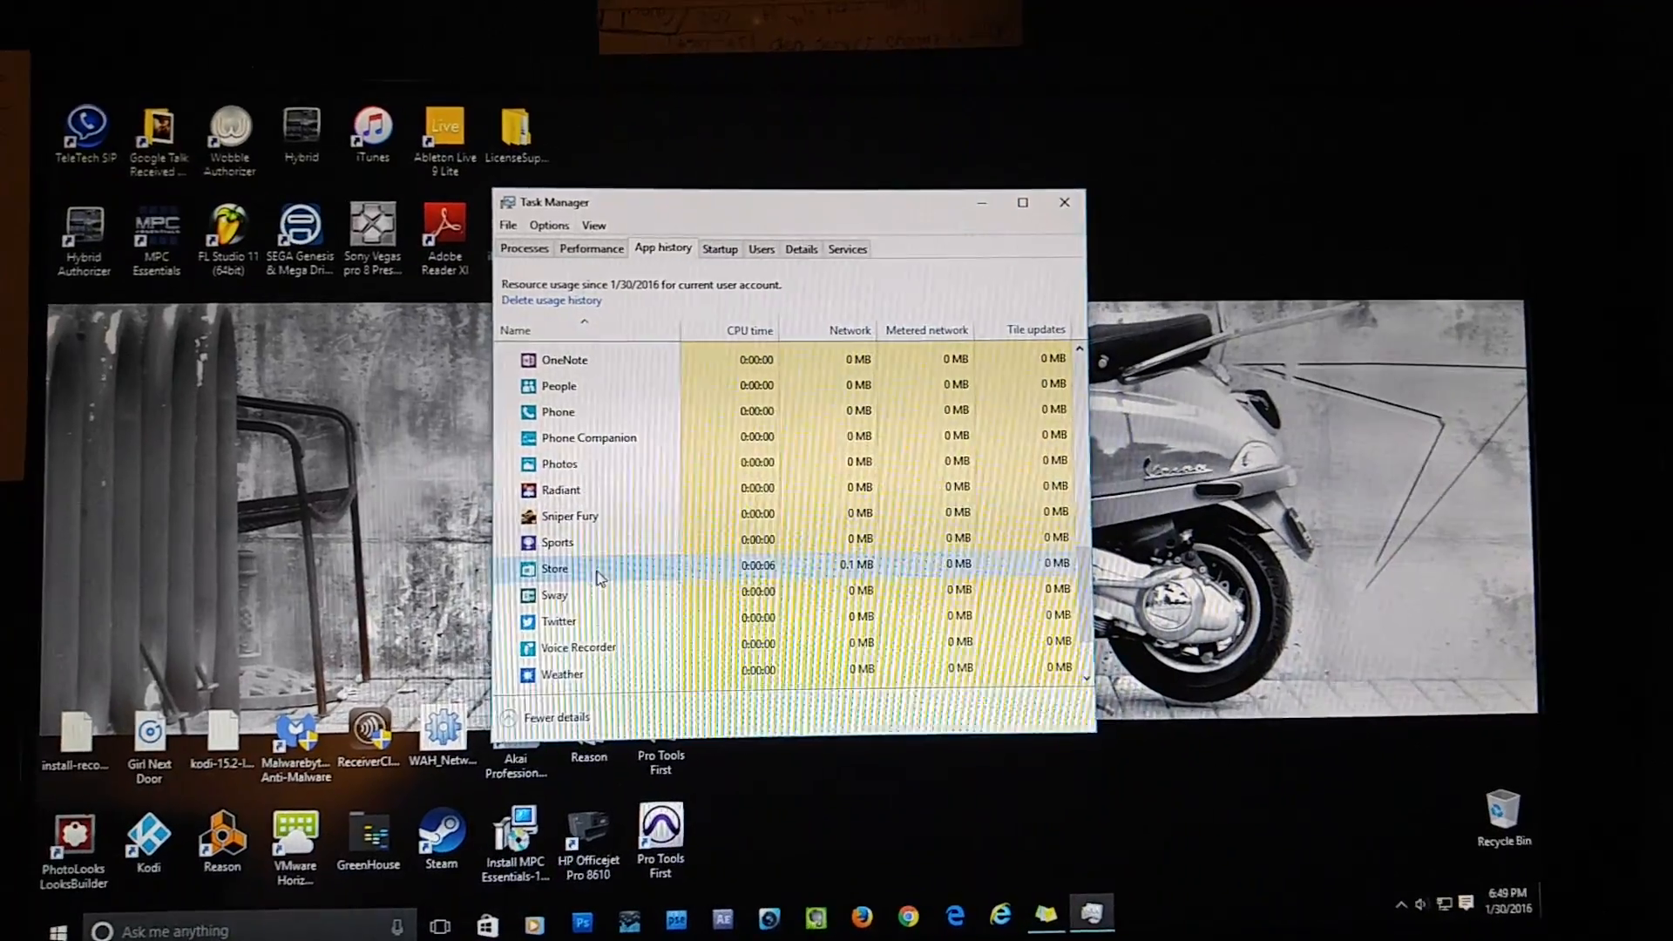